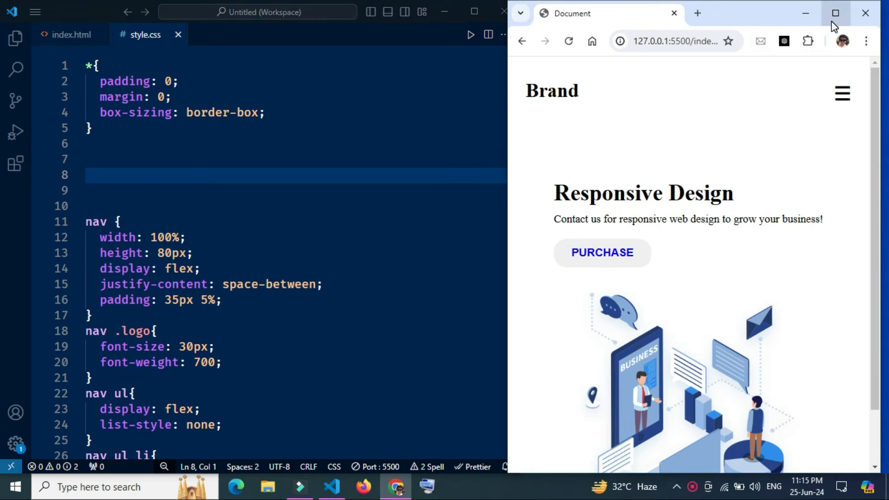
Step: Open and close the side navigation menu twice, then maximize the Chrome window
click(841, 93)
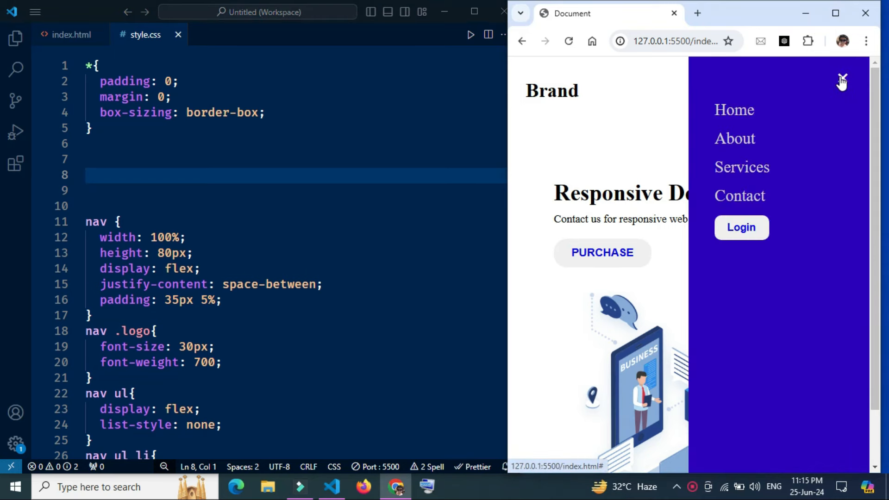
click(841, 80)
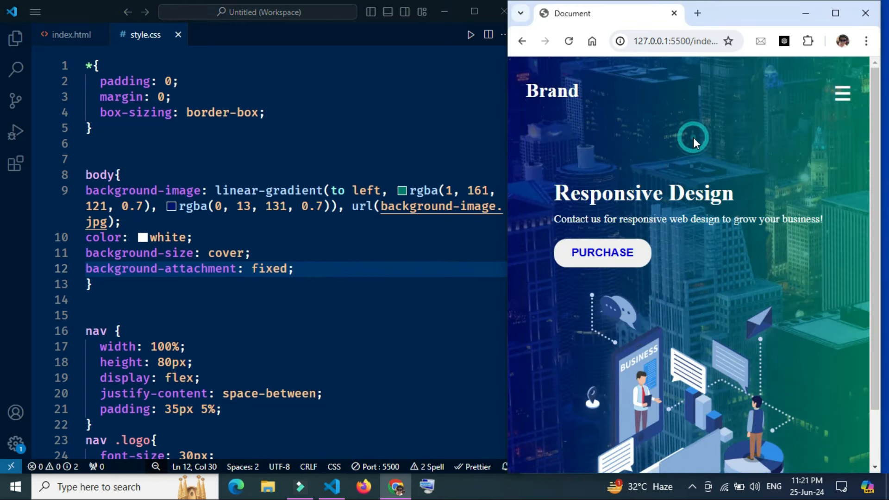
click(841, 93)
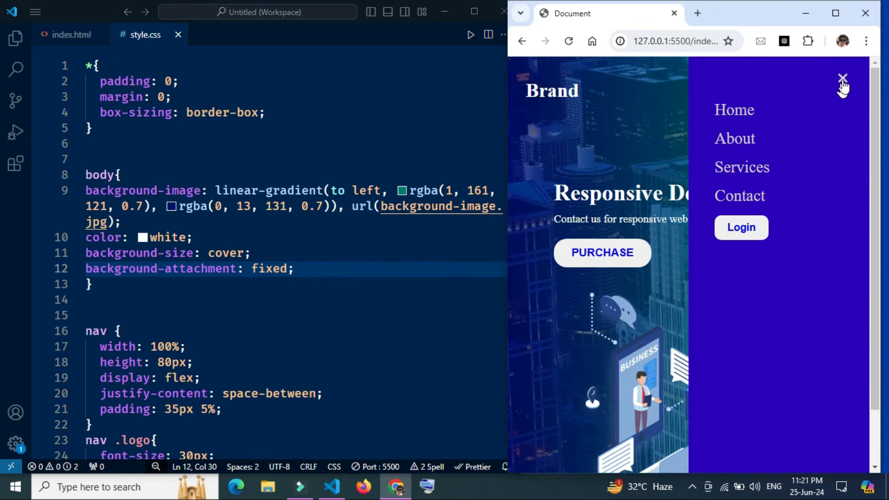
click(843, 78)
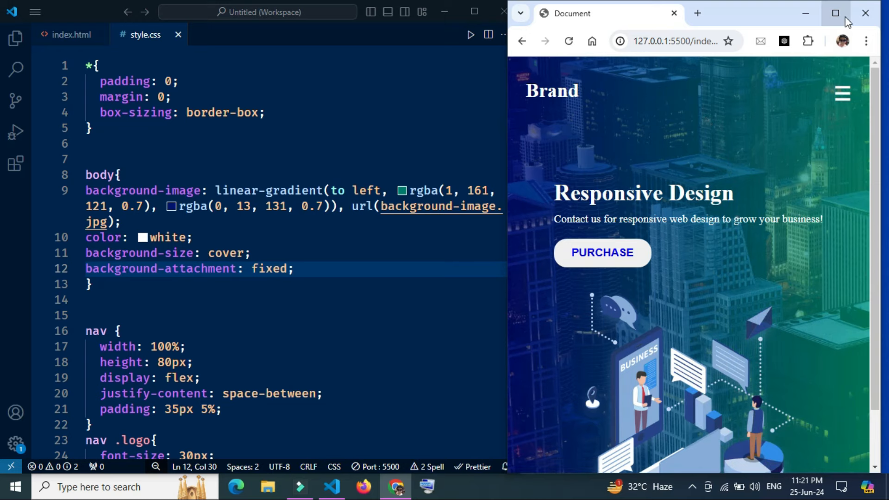
click(834, 13)
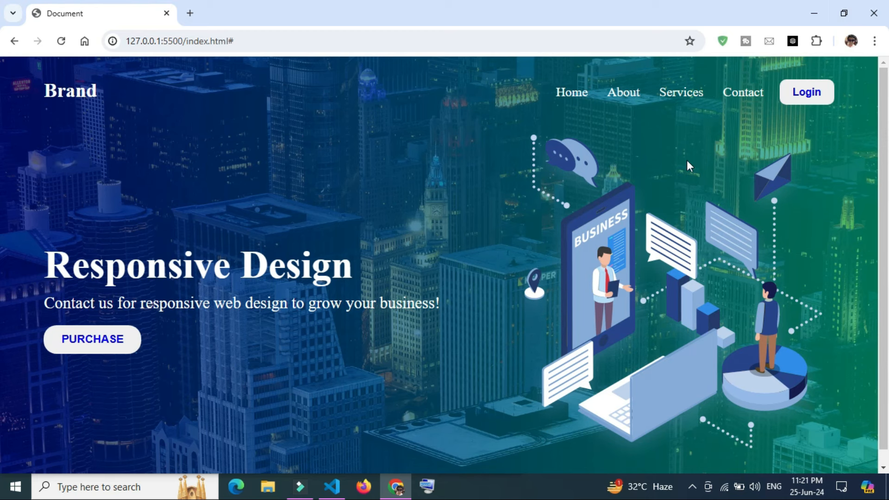
mouse_move(307, 175)
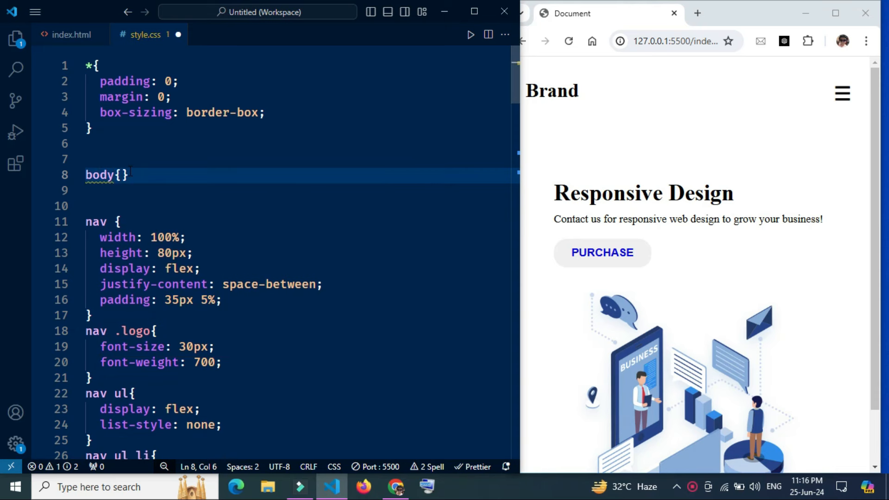
Step: Give body a leftward linear-gradient from rgba(45, 68, 2, 0.7) to rgba(29, 4, 8, 0.7)
text(ba)
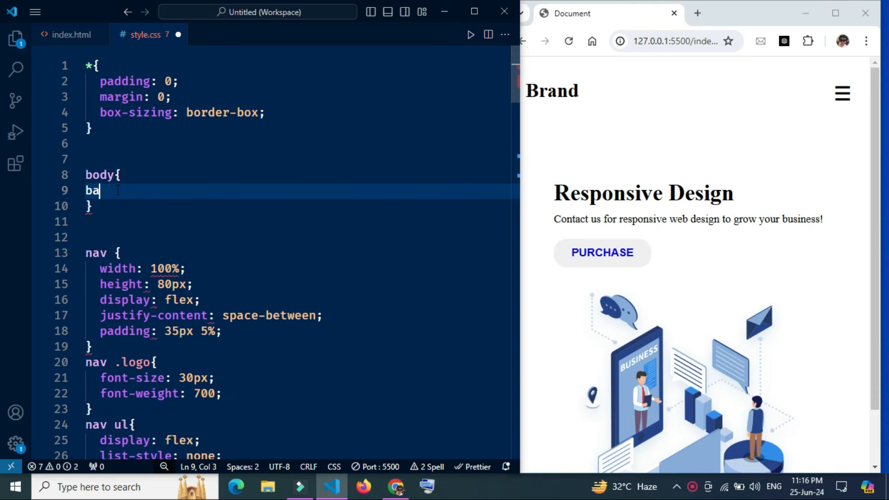
text(ck)
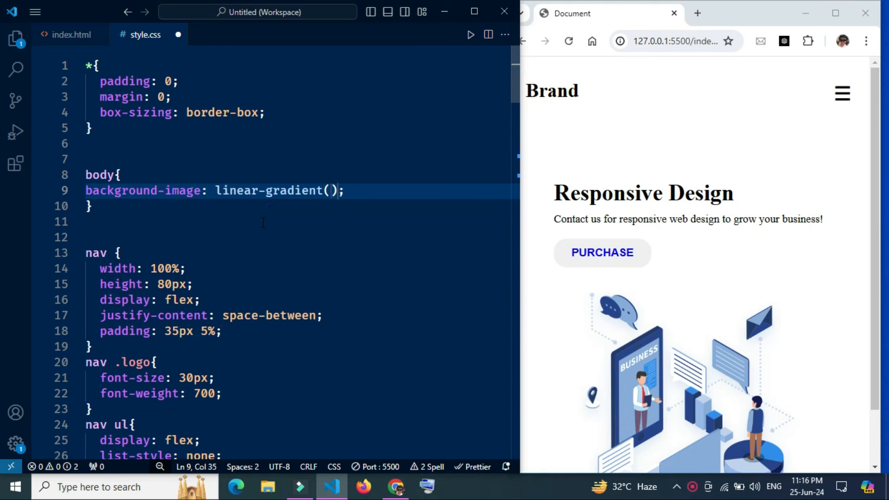
text(to)
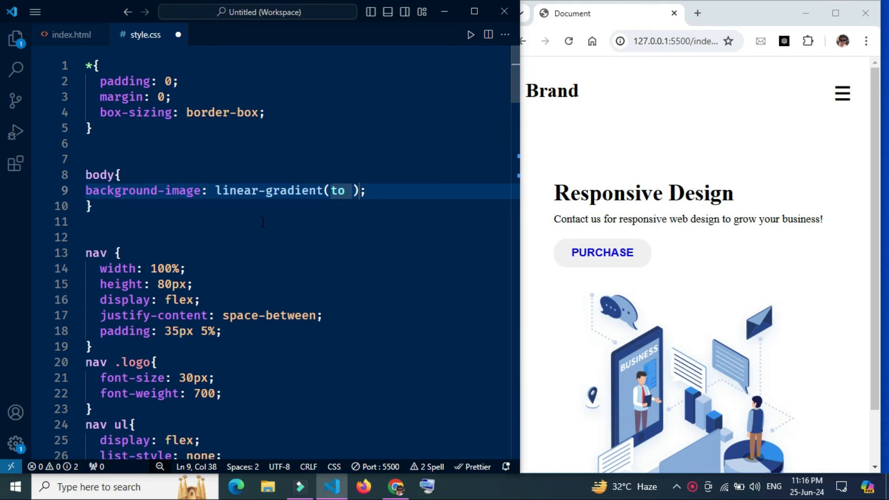
text(left,)
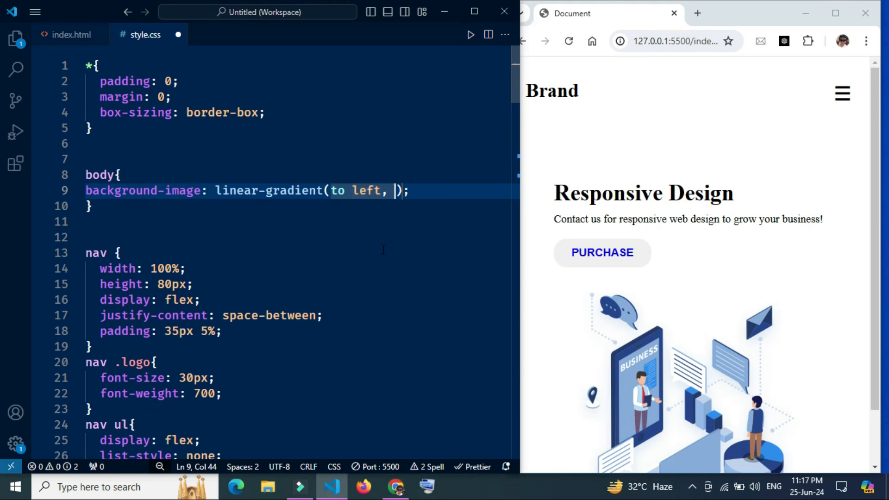
text(r)
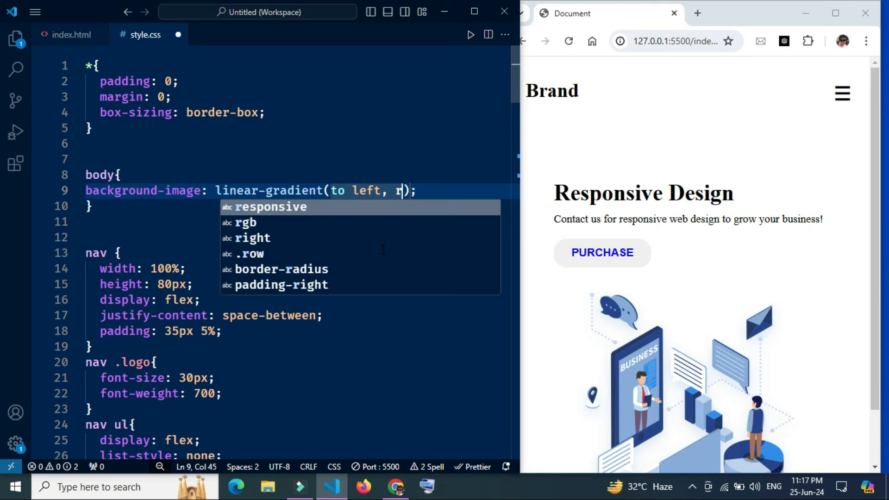
text(gba)
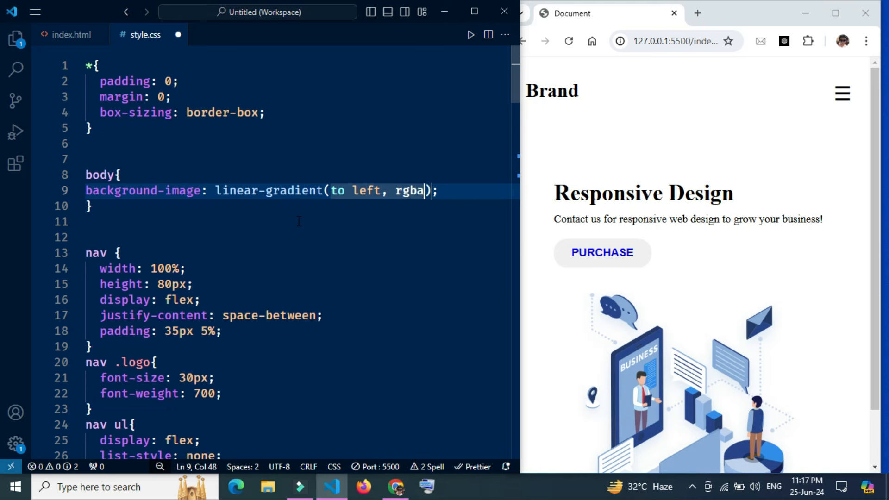
text((4)
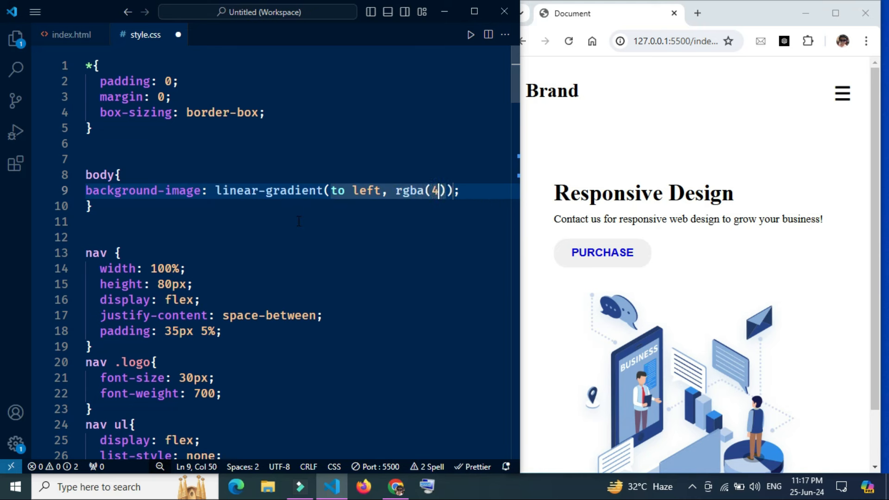
text(5, 68,)
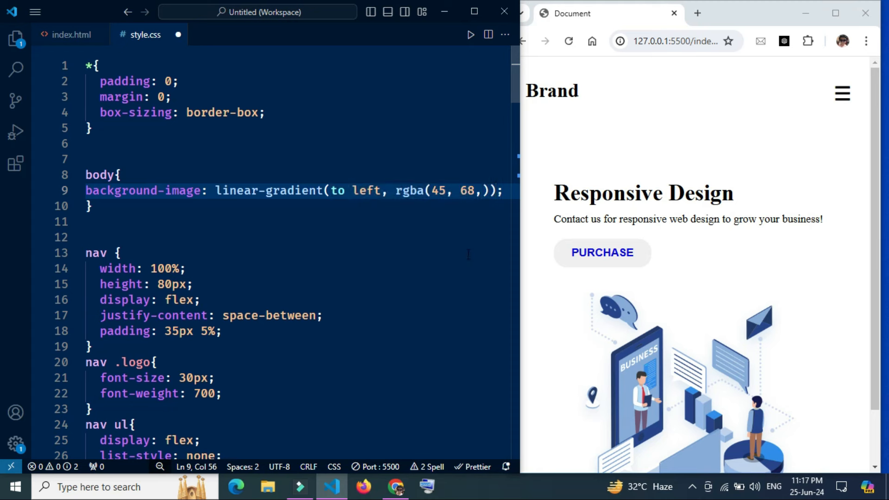
text(2, 0.7)
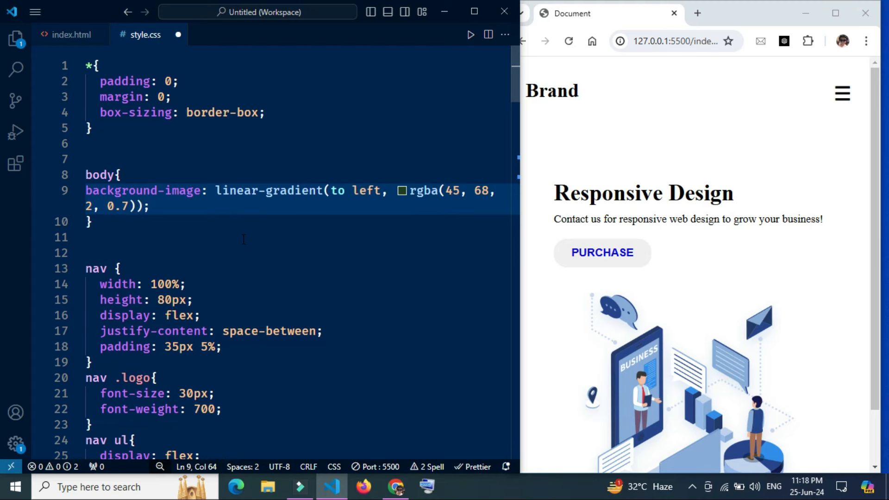
text(, rgba()
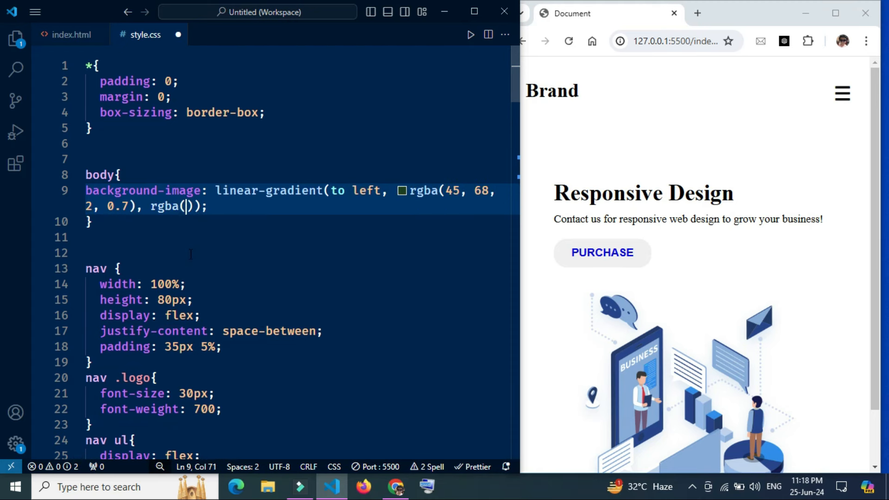
text(29, 4, 8, 0.7)
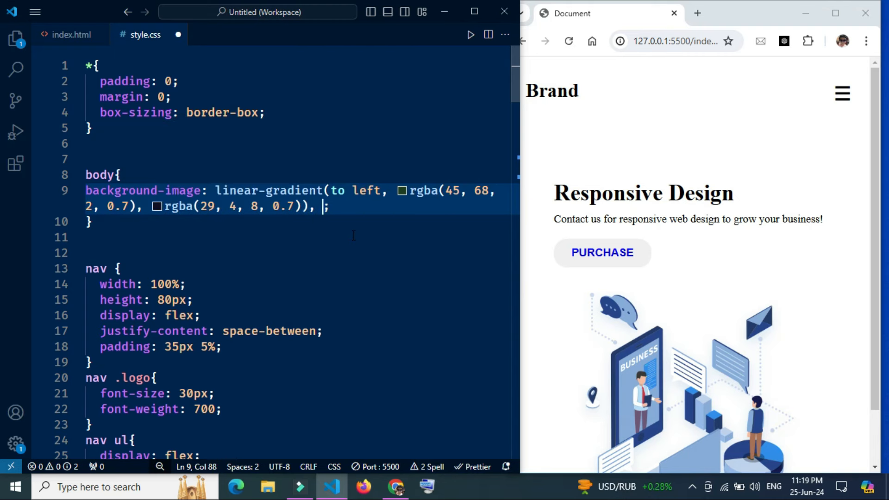
Step: Add url(background-image.jpg) after the gradient, confirming the file name in the Explorer
text(url())
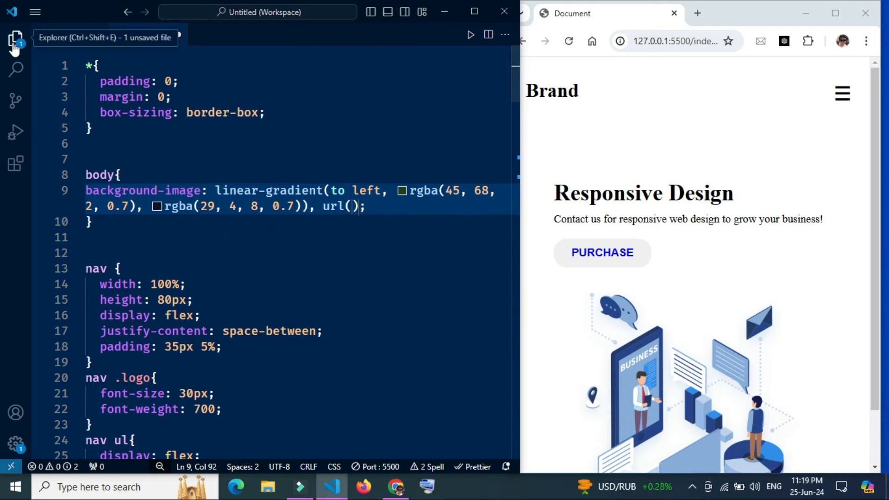
click(15, 38)
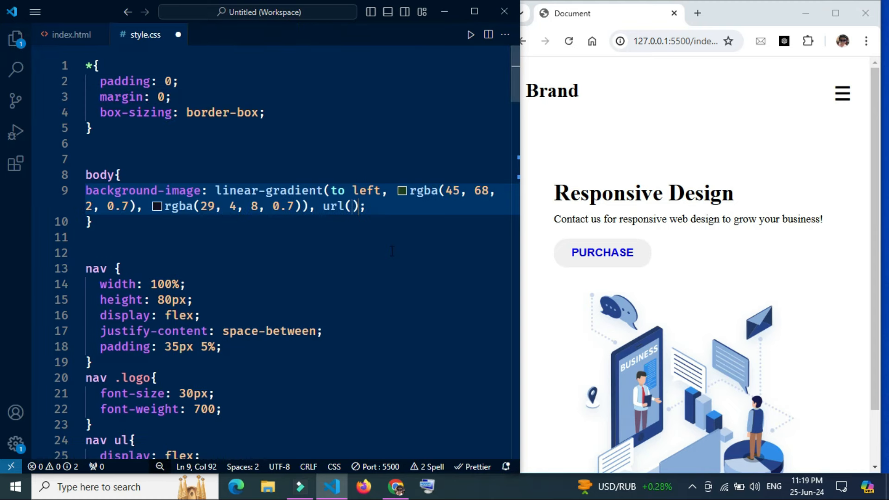
text(background-image.jpg)
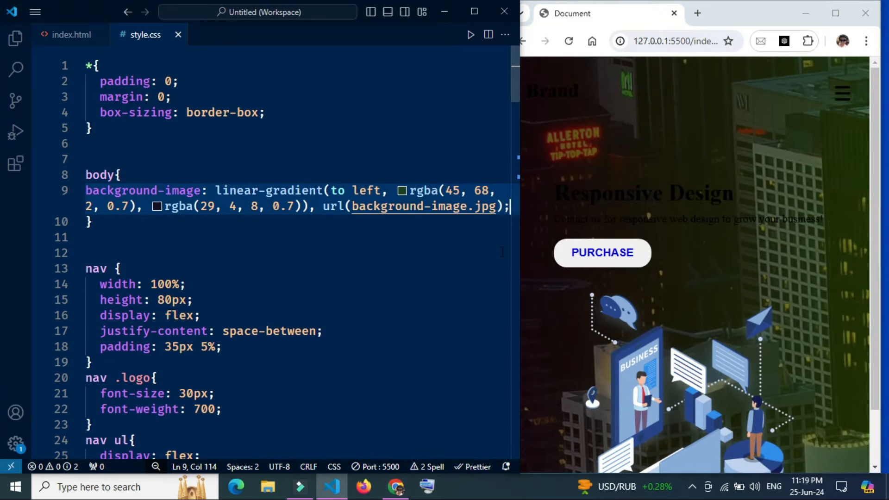
Step: Set body color to white and recolour the gradient to rgba(1,161,121,0.7) and rgba(0,13,131,0.7)
text(col)
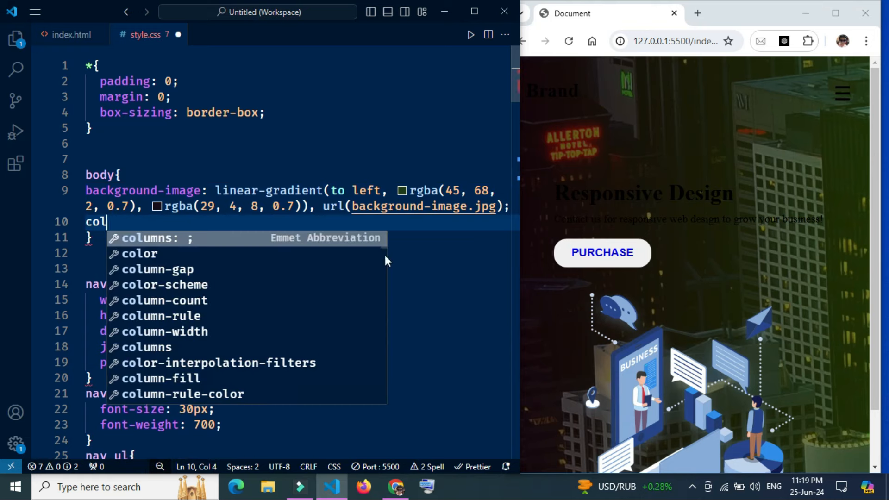
text(or: ;)
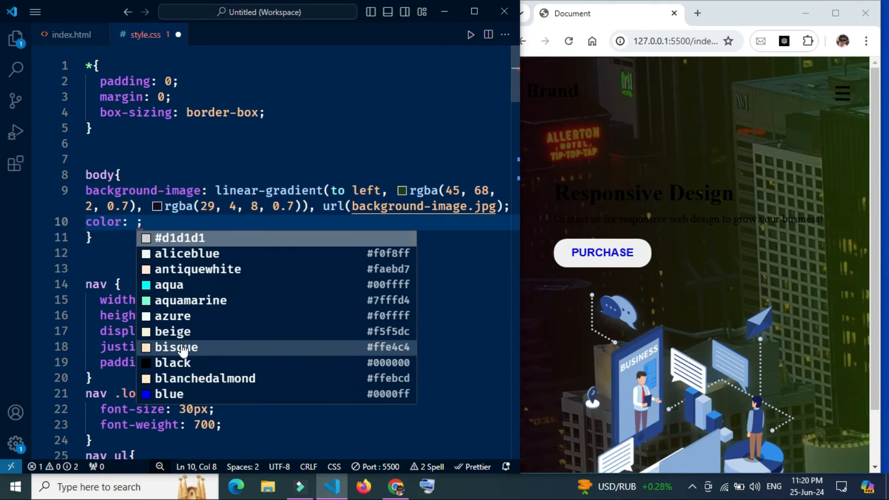
text(white)
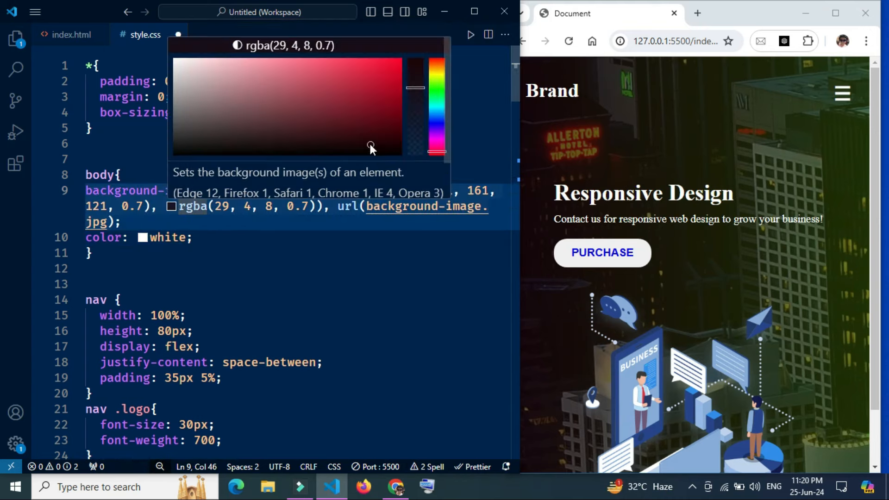
click(405, 111)
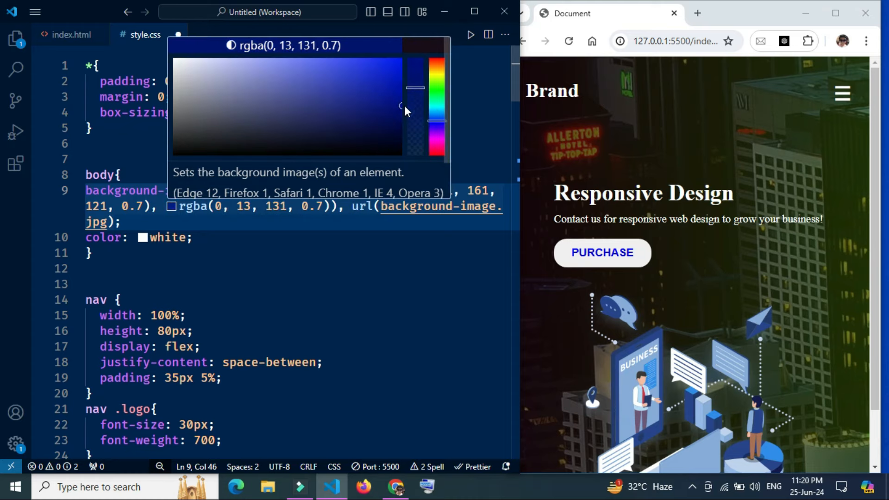
text(b)
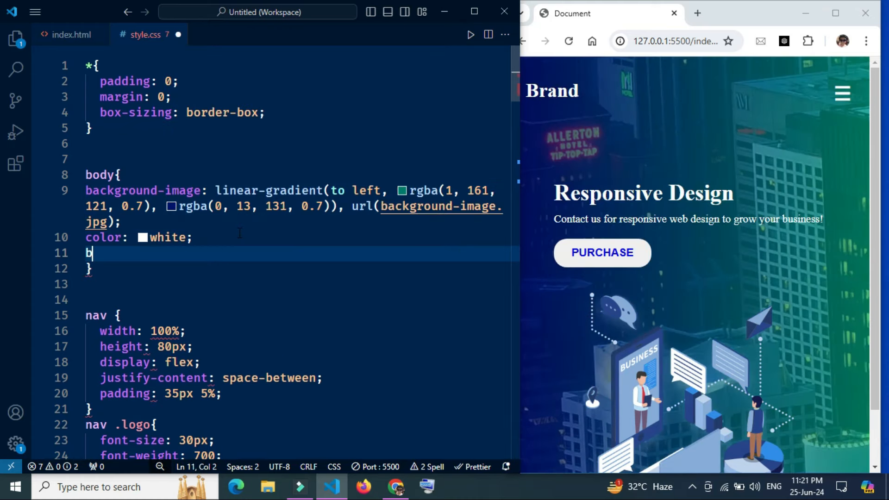
Step: Add background-size: cover and background-attachment: fixed to the body rule
text(ackground-size: cover;)
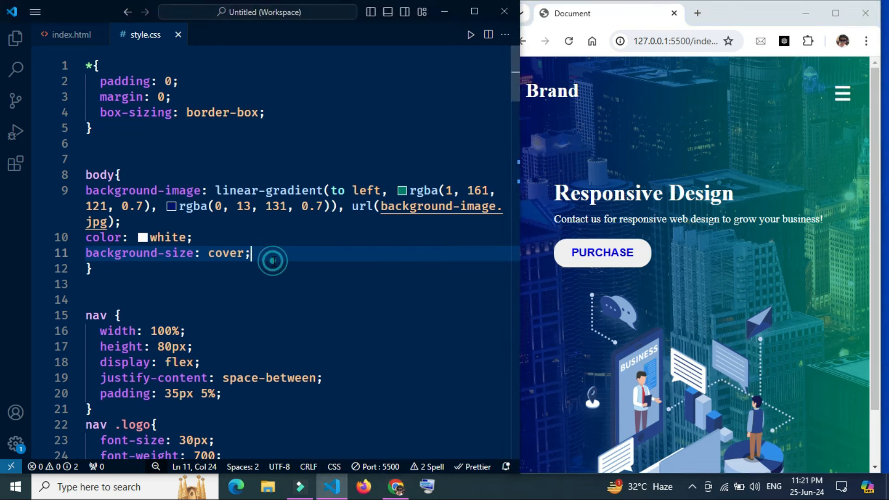
text(background-attachment: fixed;)
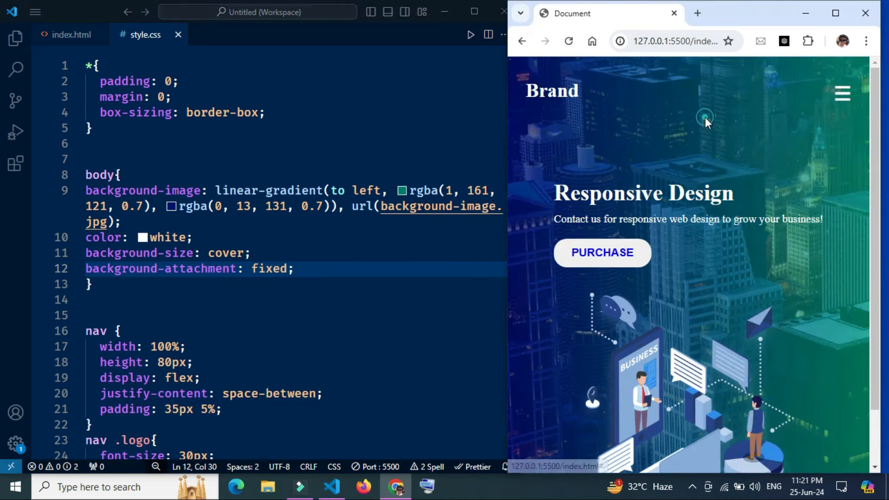
Step: Maximize the Chrome window to view the finished landing page
click(834, 12)
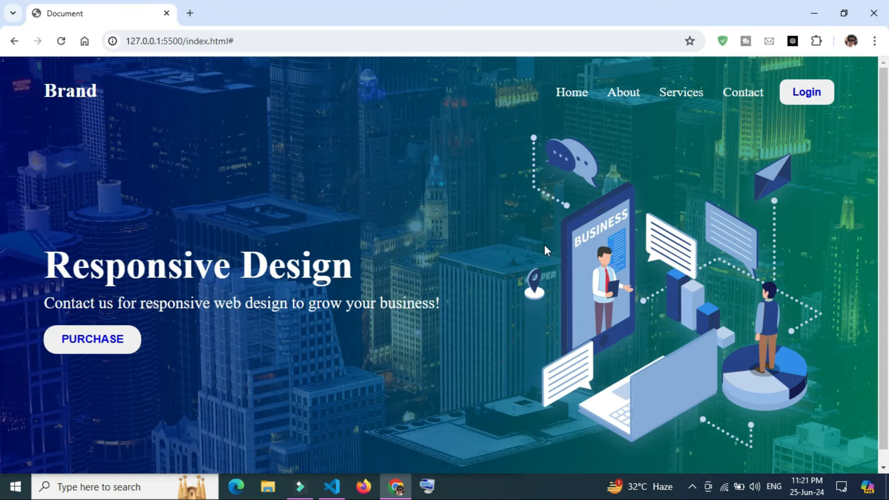
mouse_move(306, 172)
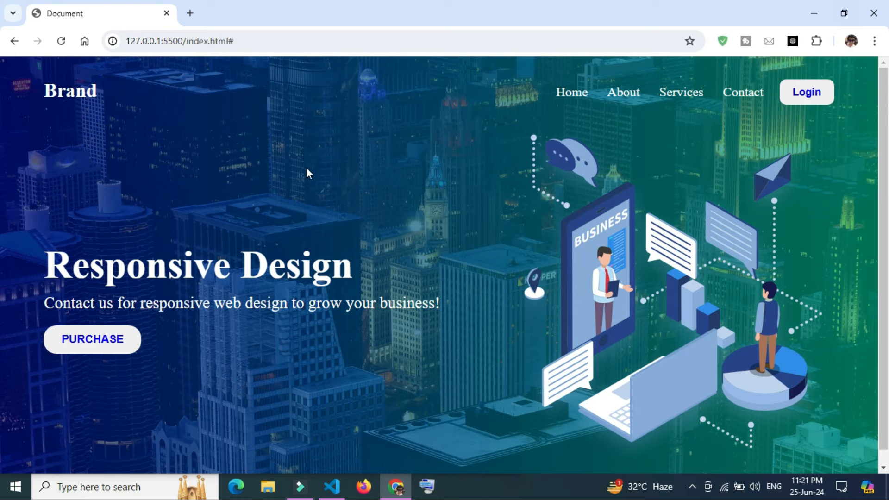